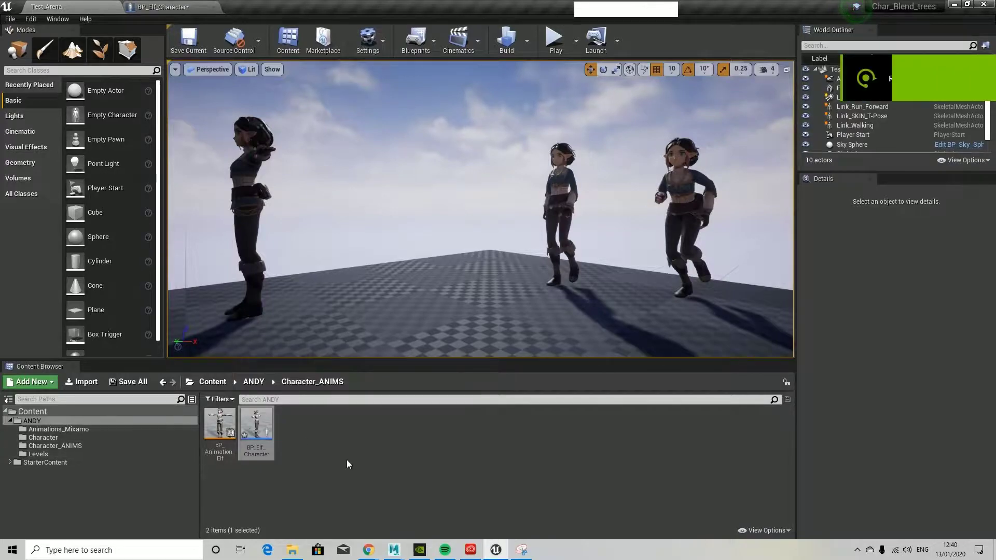
Step: Create a Game Mode Base blueprint named Char_game_mode inside the ANDY content folder
click(31, 420)
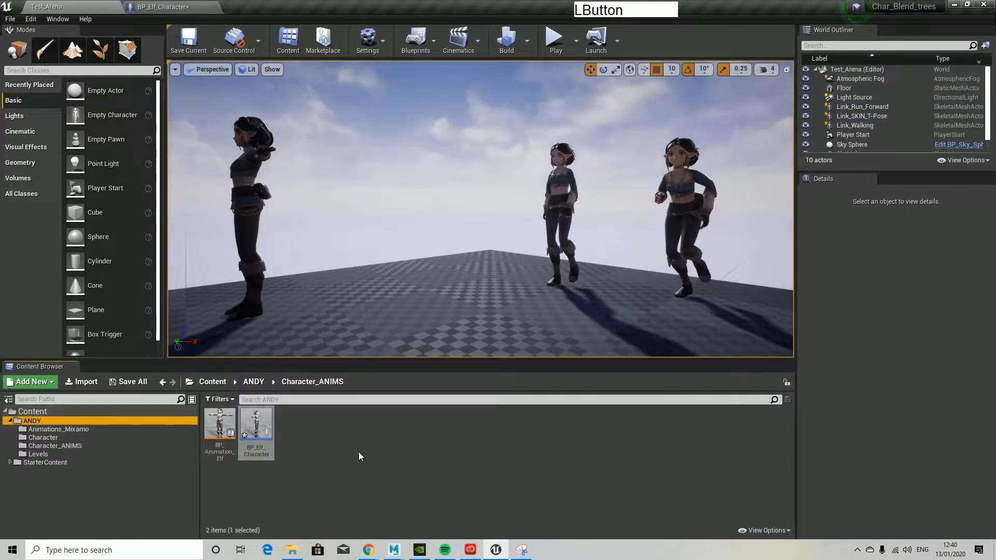
click(58, 429)
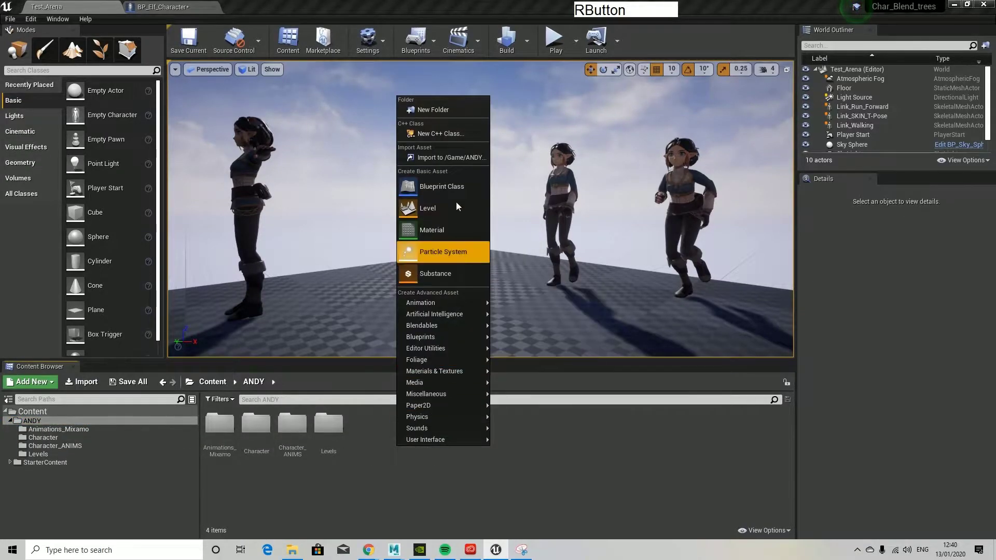
mouse_move(431, 230)
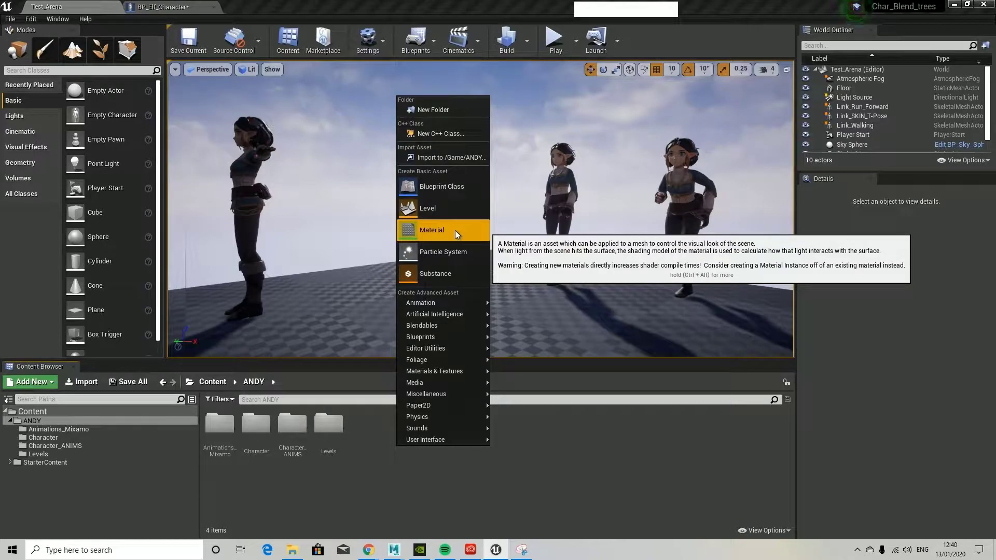
mouse_move(427, 207)
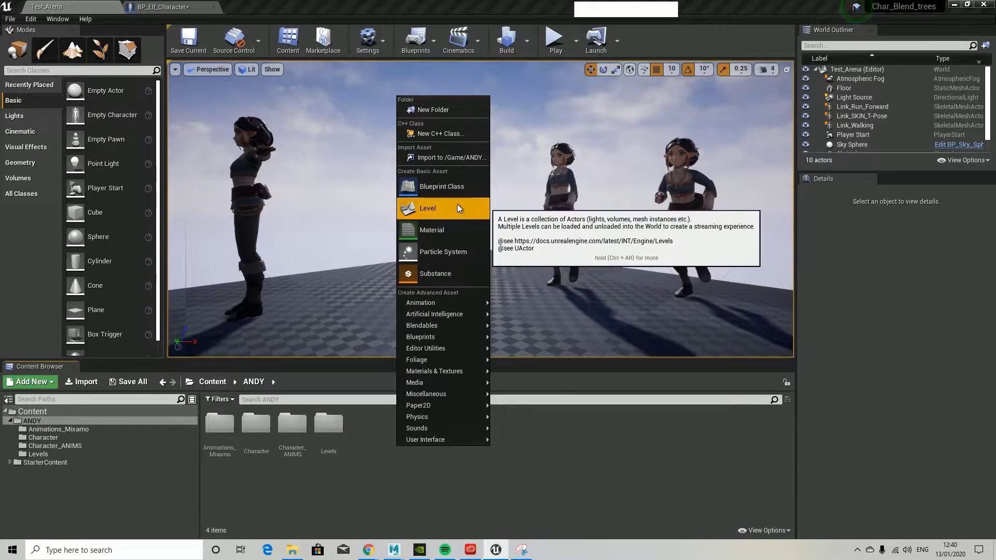
click(442, 186)
text(Char_game_mode)
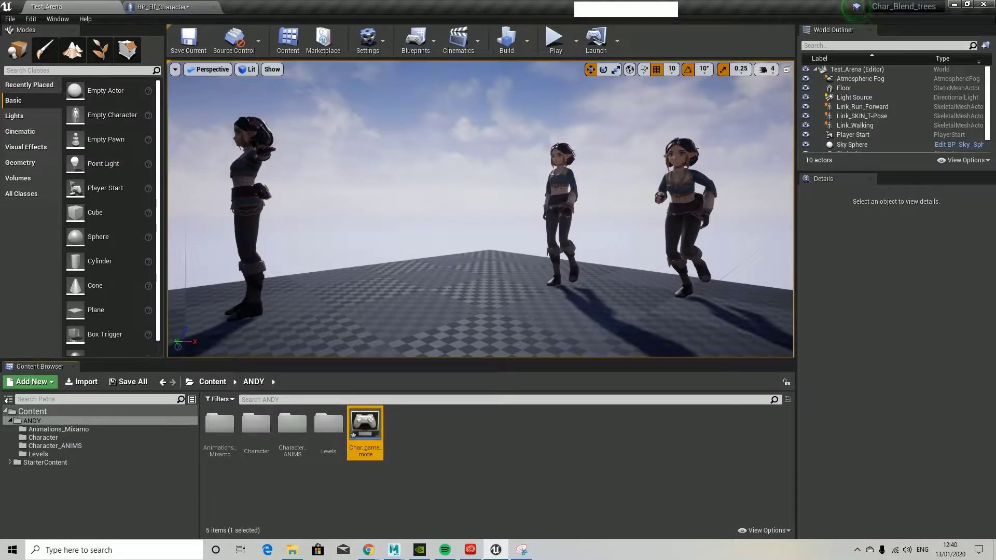
mouse_move(365, 423)
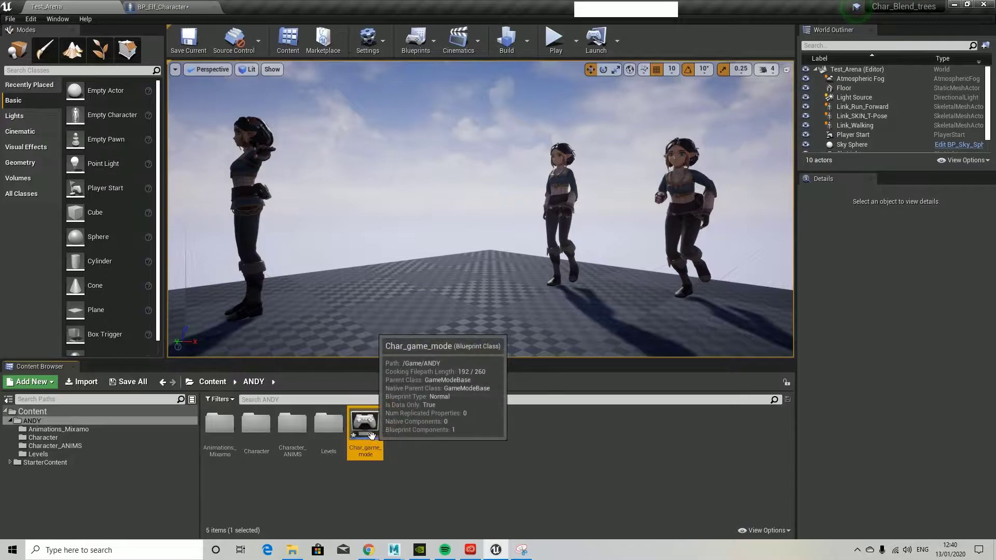
Step: Set Char_game_mode's Default Pawn Class to BP_Elf_Character and return to the Test_Arena level
double_click(364, 421)
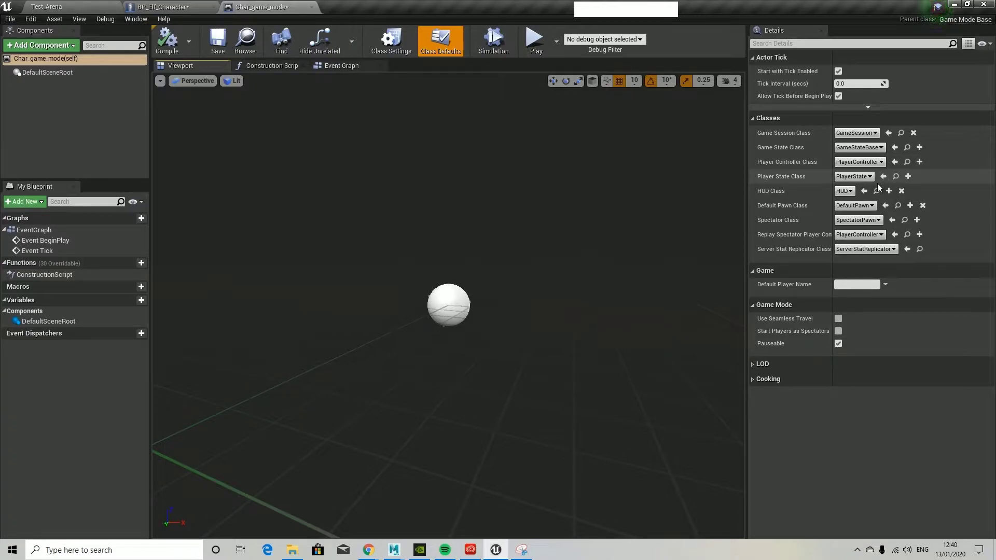
mouse_move(784, 225)
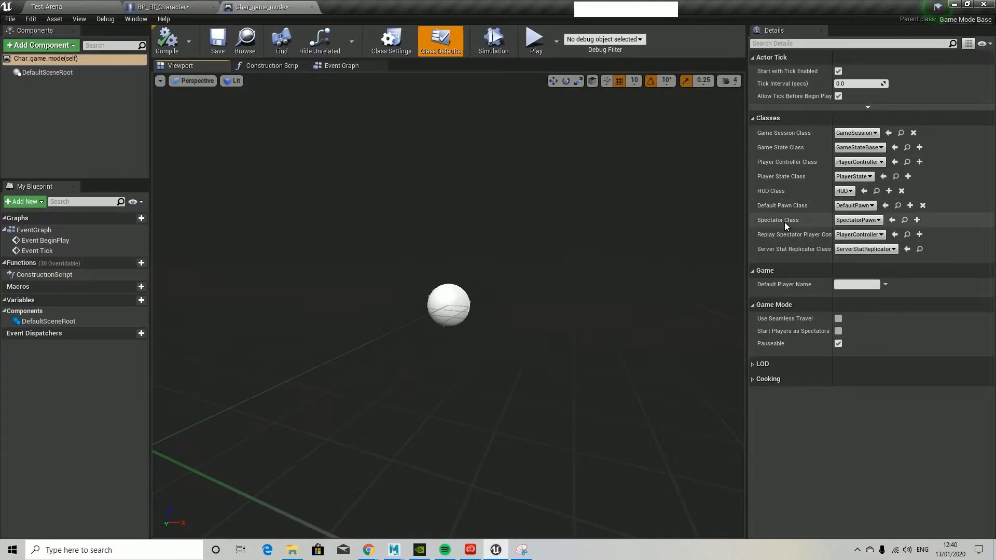
click(854, 205)
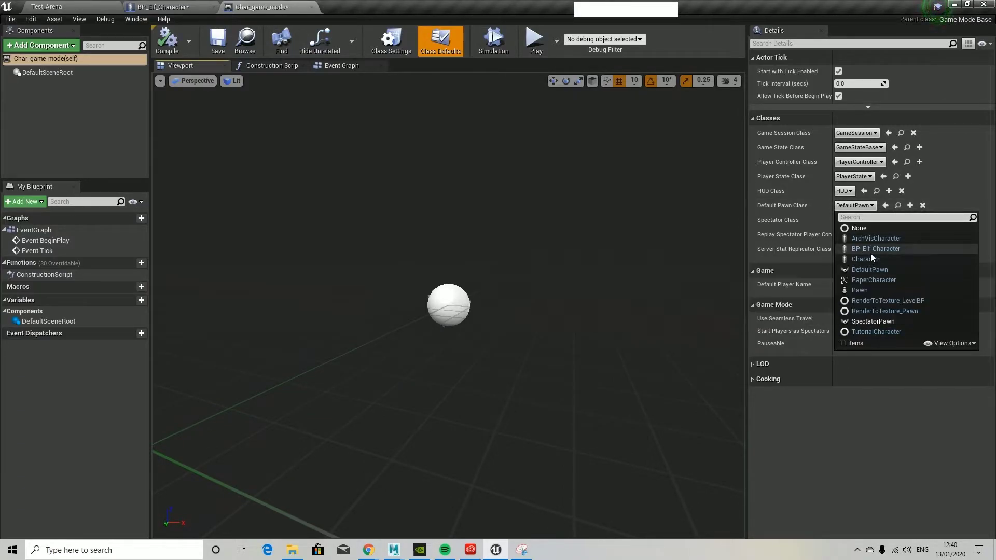
click(876, 248)
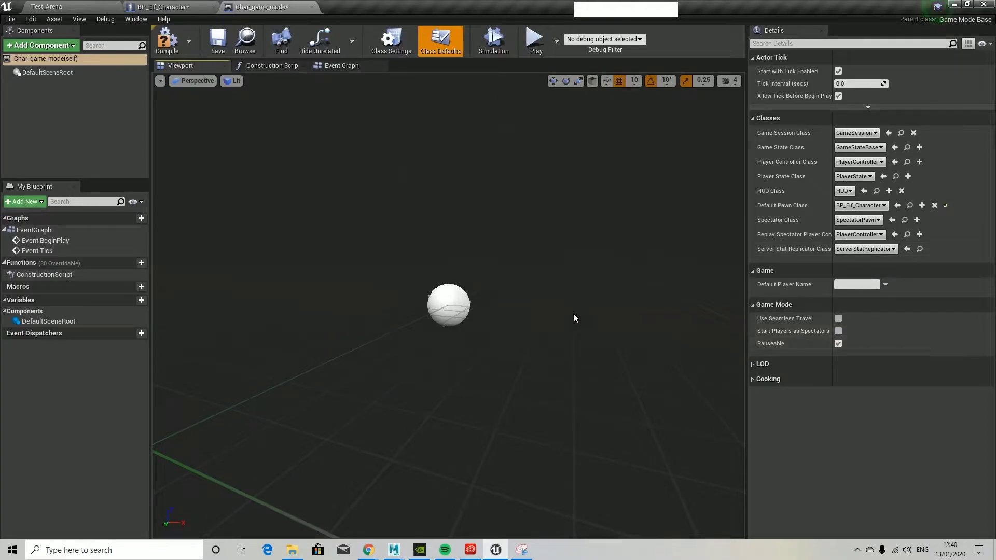
mouse_move(799, 250)
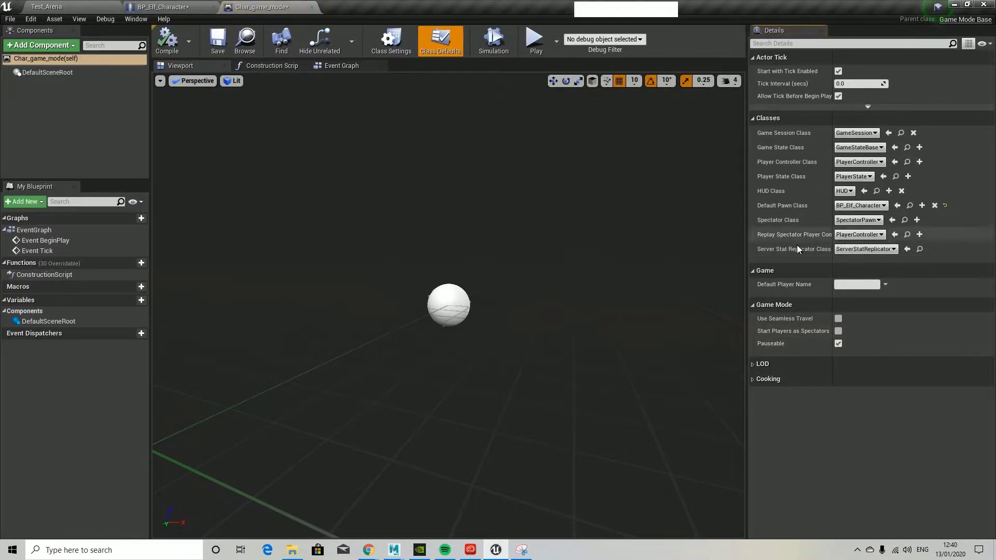
drag(450, 305, 491, 329)
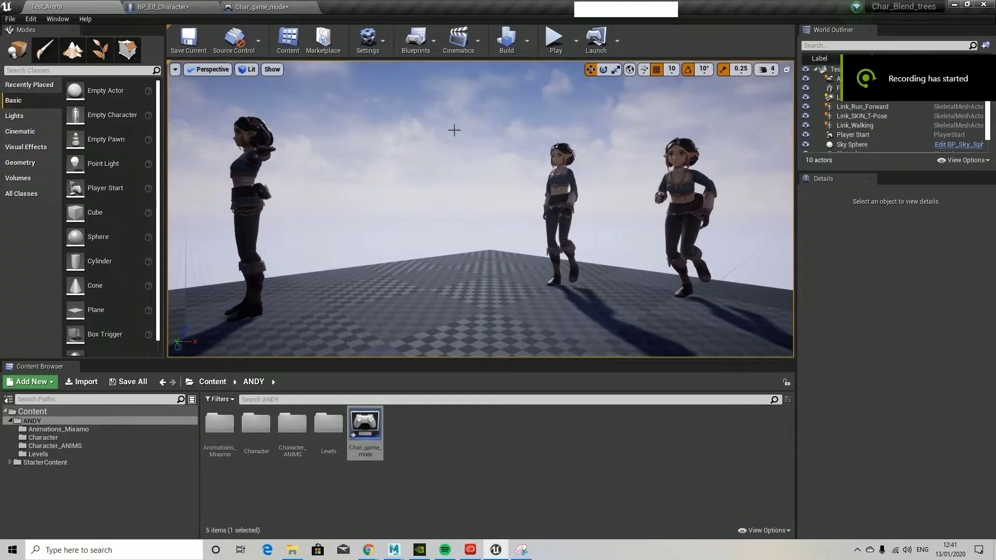
Step: Show the Engine > Input page of Project Settings with its action and axis mappings
click(30, 19)
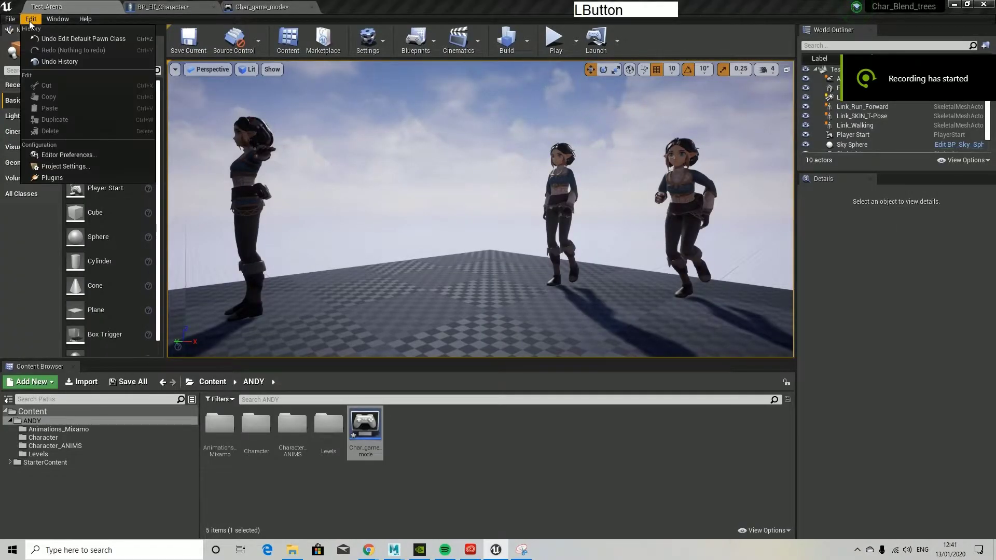
click(371, 169)
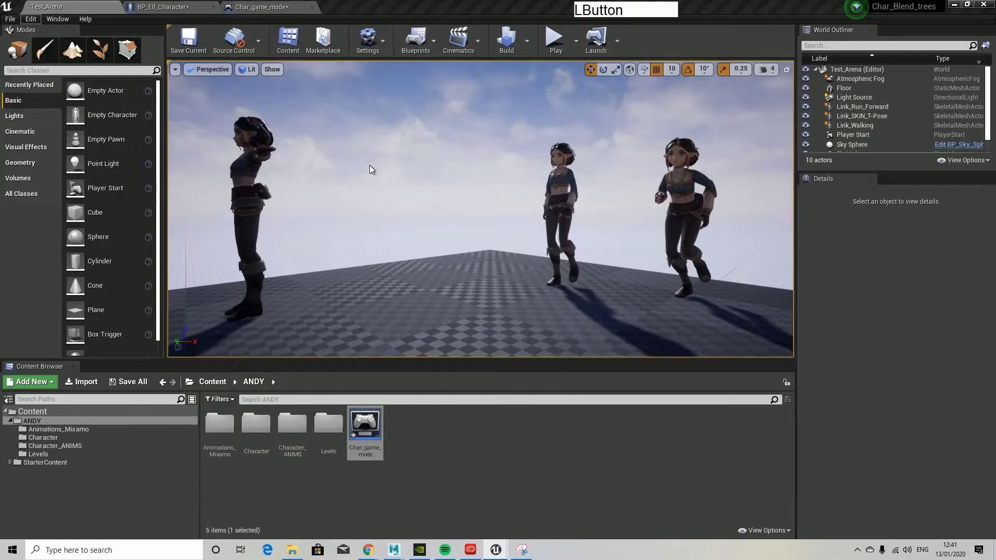
click(367, 39)
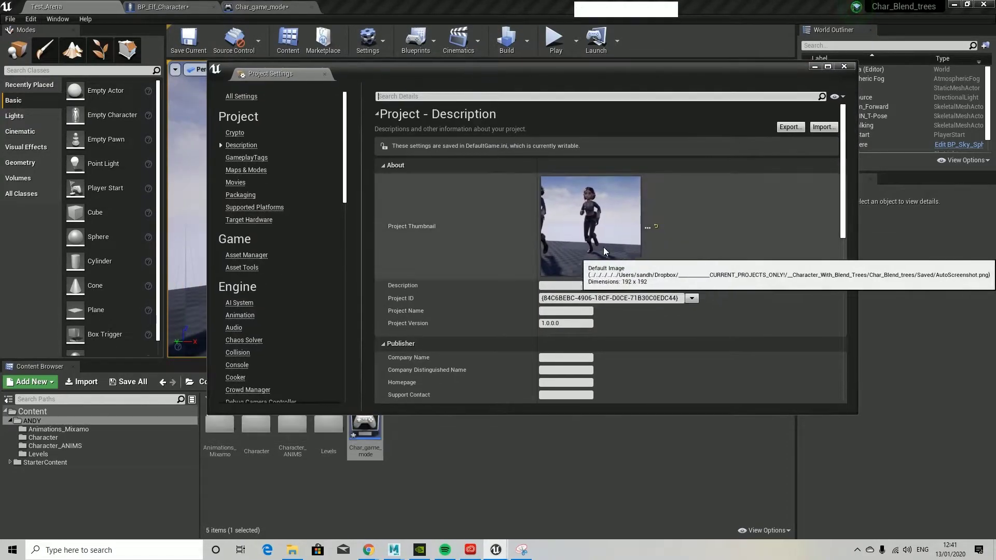
mouse_move(480, 264)
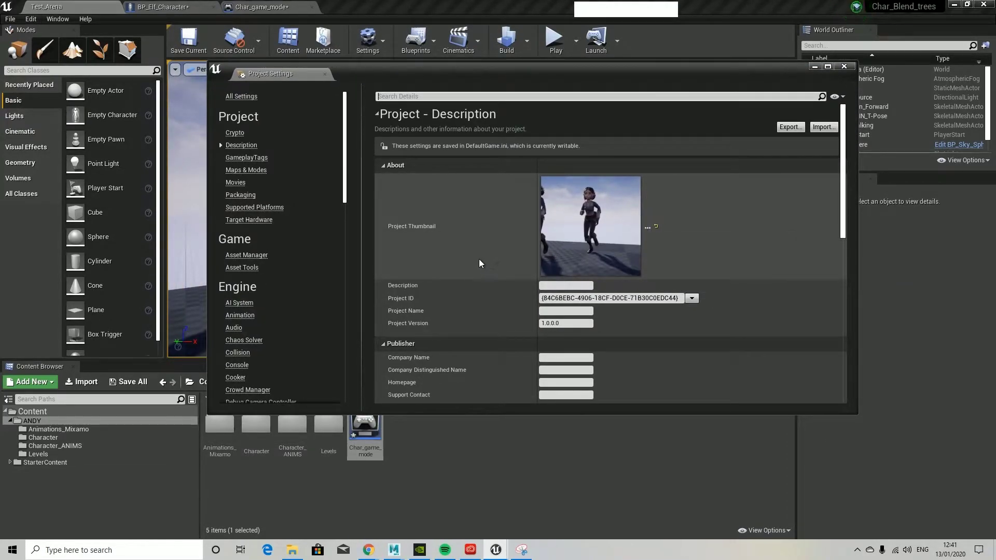
mouse_move(427, 257)
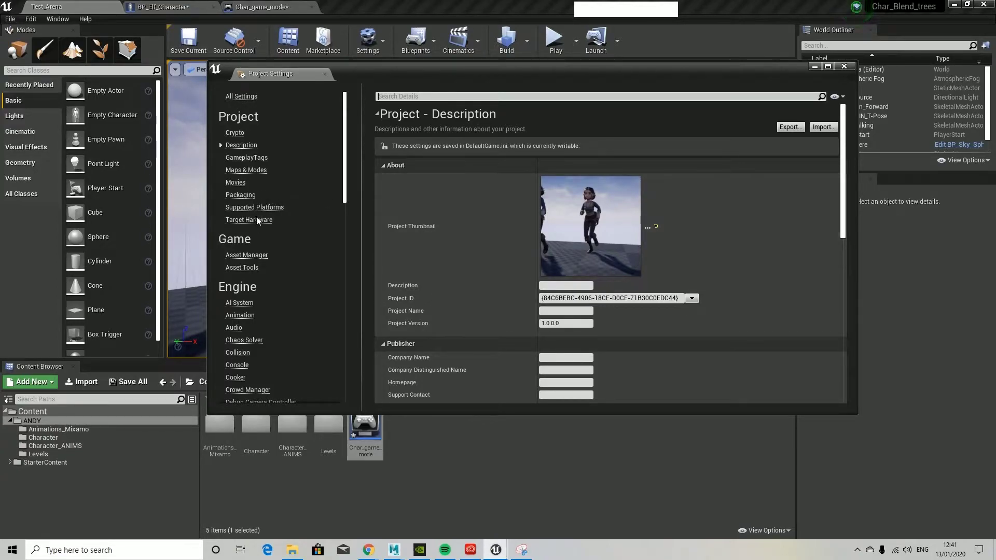
scroll(down, 3)
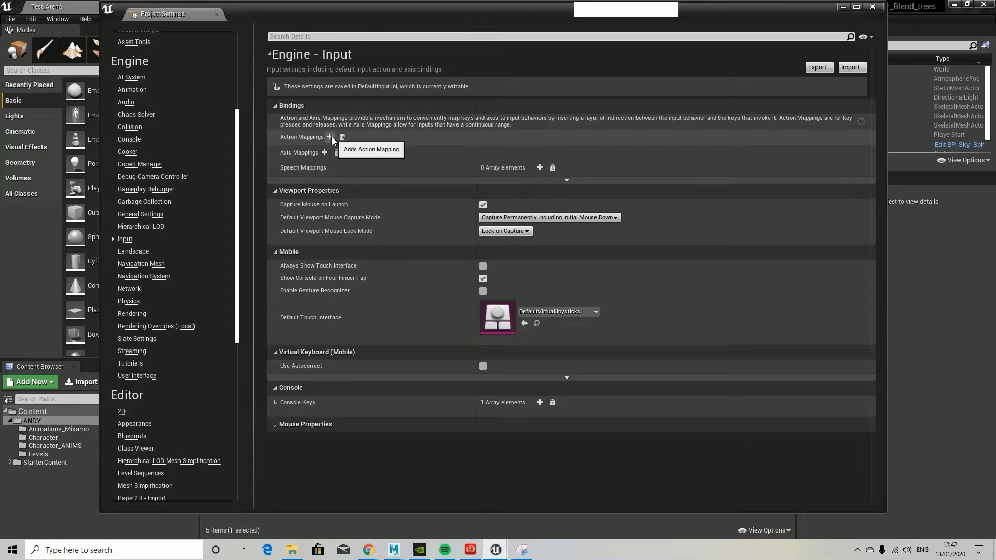
Step: Add new action and axis mappings and expand the axis mappings to reveal their key rows
click(330, 137)
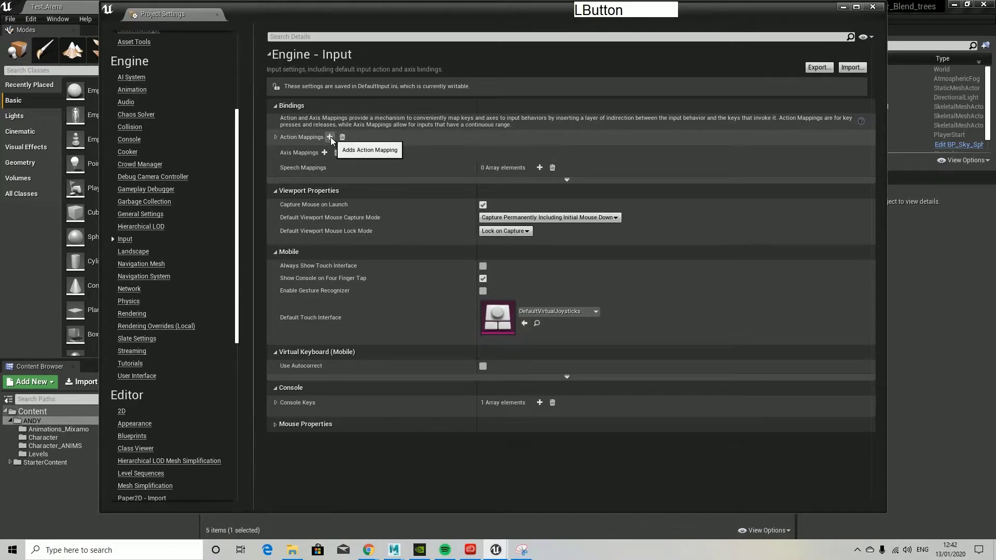
click(330, 137)
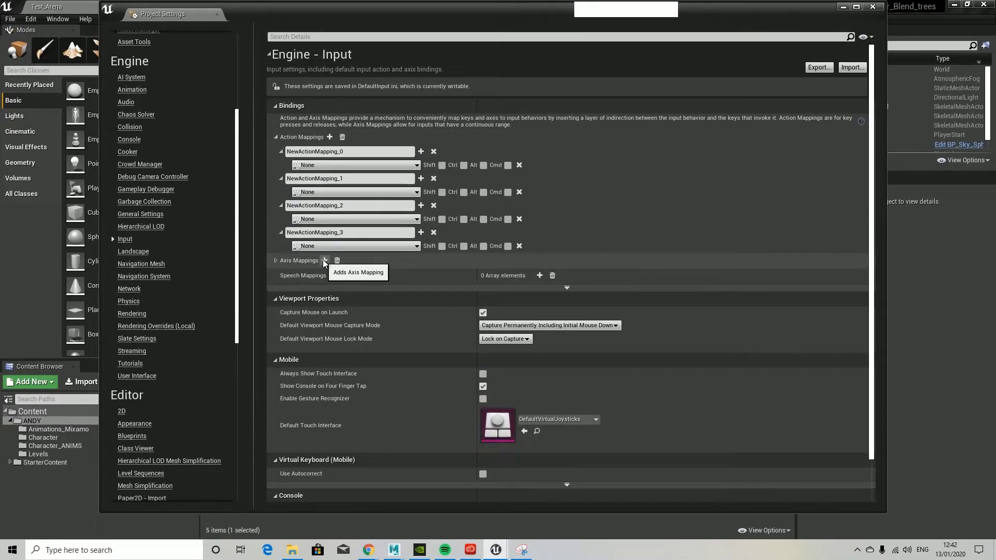
click(324, 263)
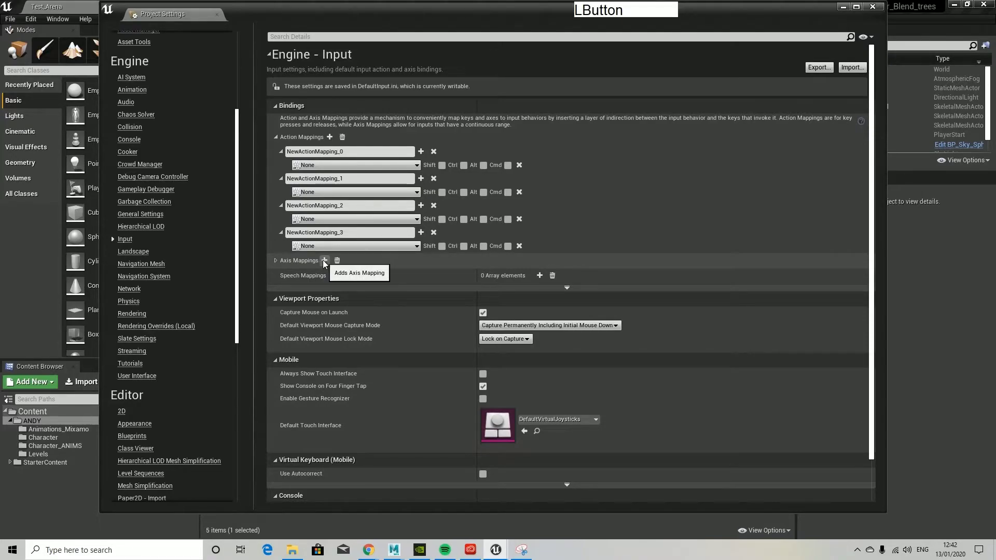
click(325, 260)
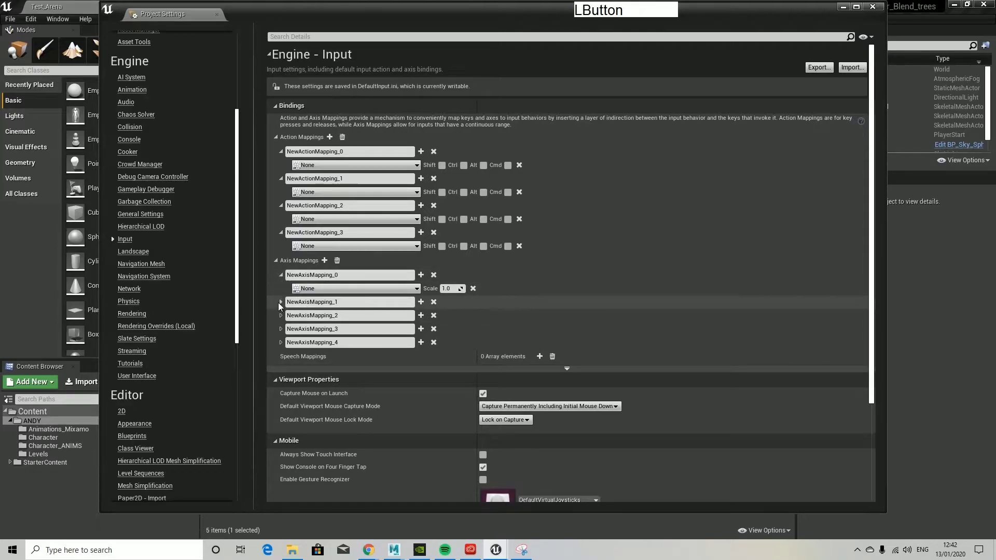
click(280, 302)
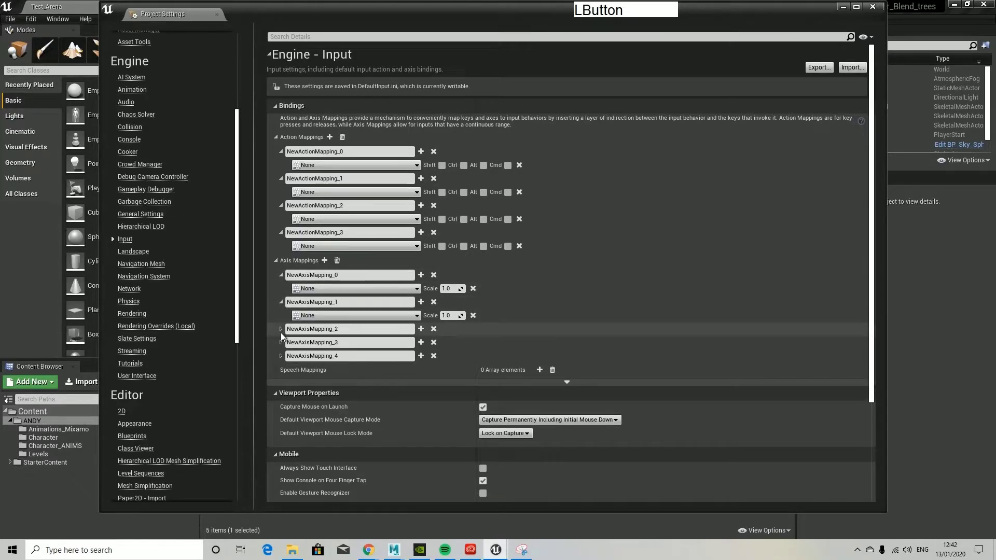
click(279, 329)
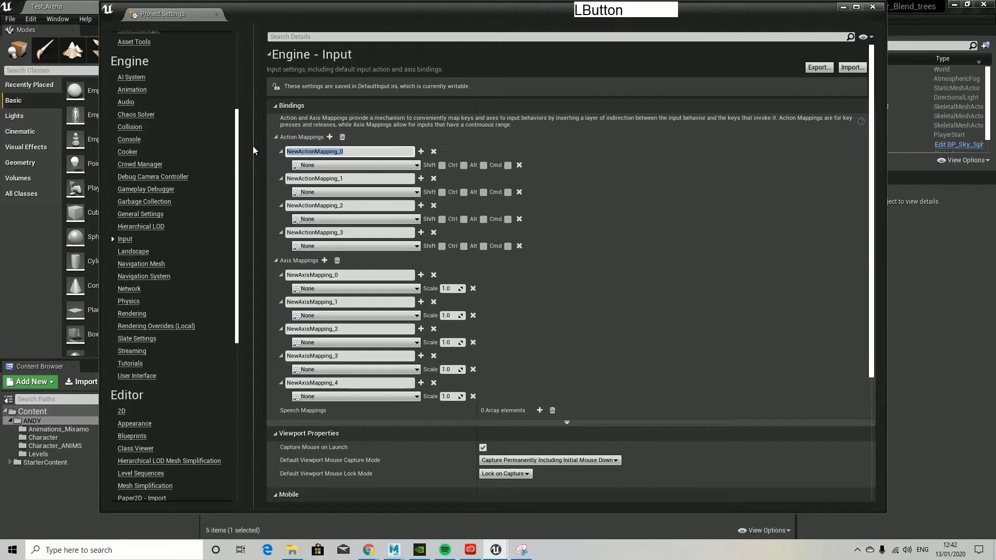
Step: Name the four action mappings Jump, Crouch, Jog and Prone
text(Jump)
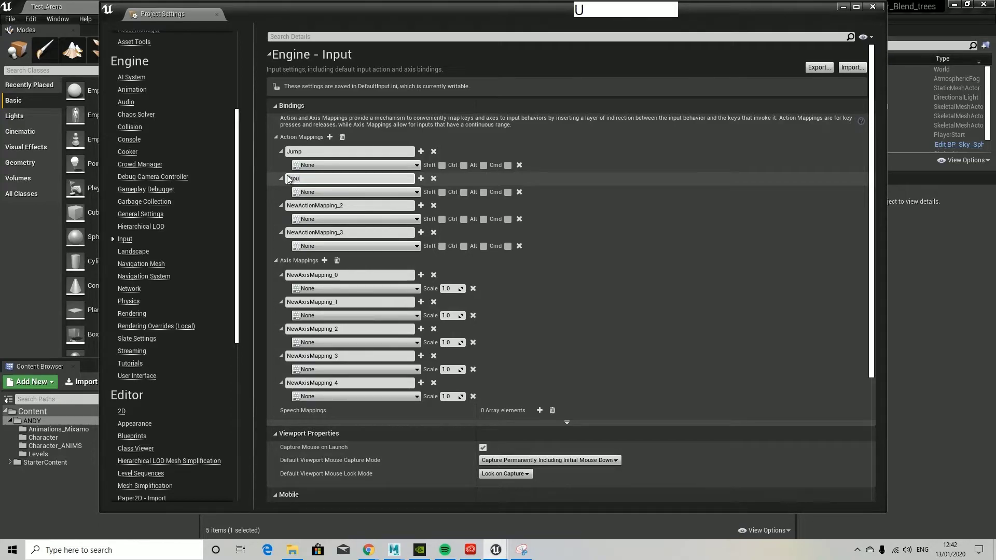
text(Crouch)
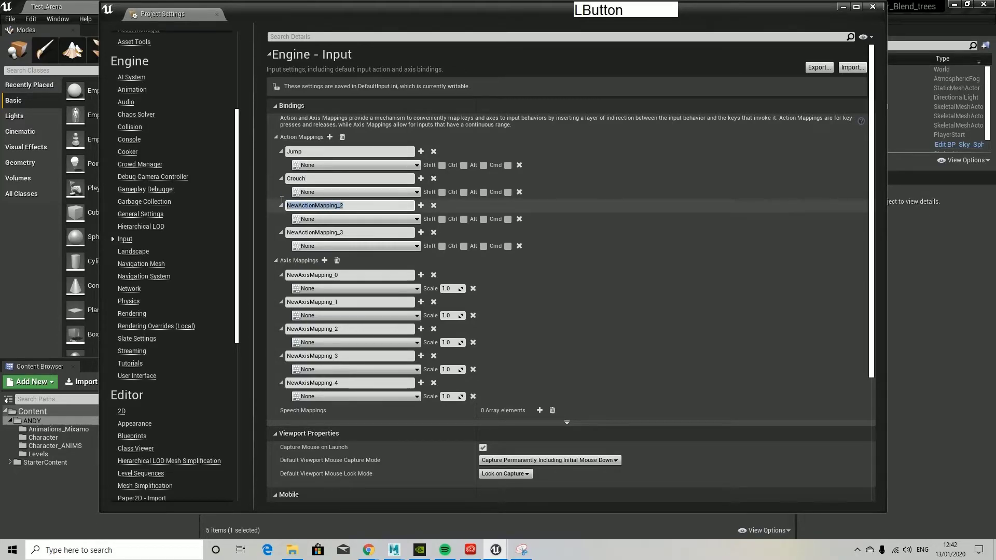
text(Jog)
click(350, 232)
text(P)
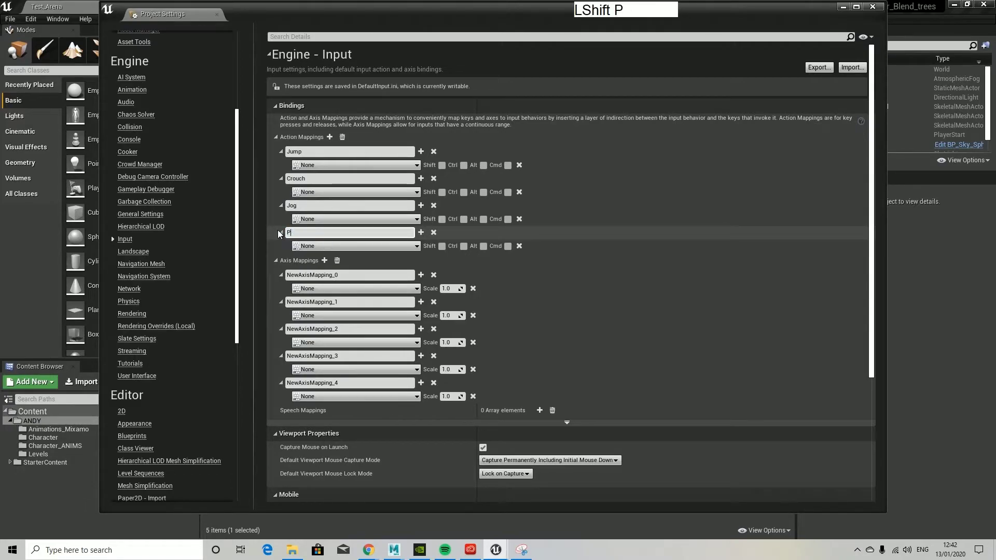
text(rone)
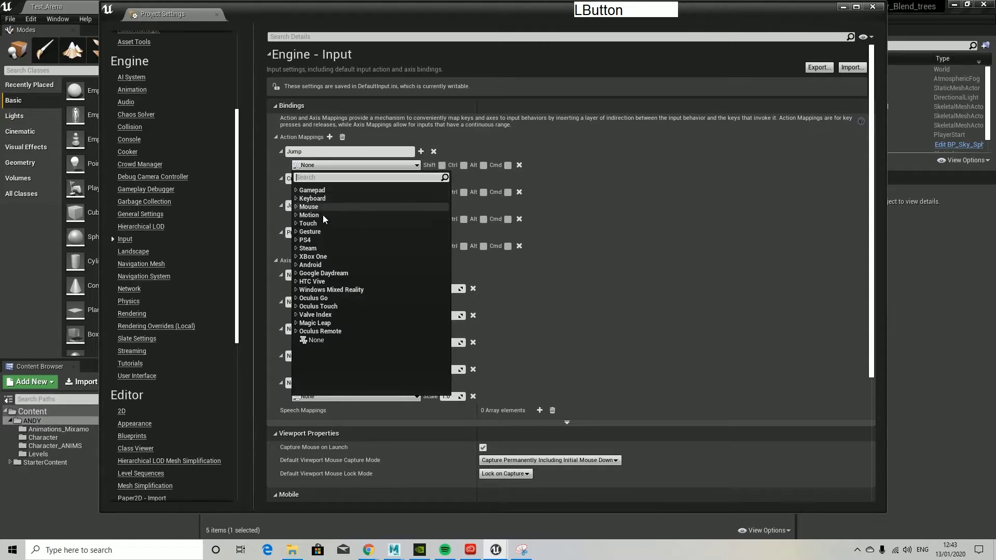
Step: Bind Jump to Space Bar and rename the first axis mapping to MoveForward
click(295, 198)
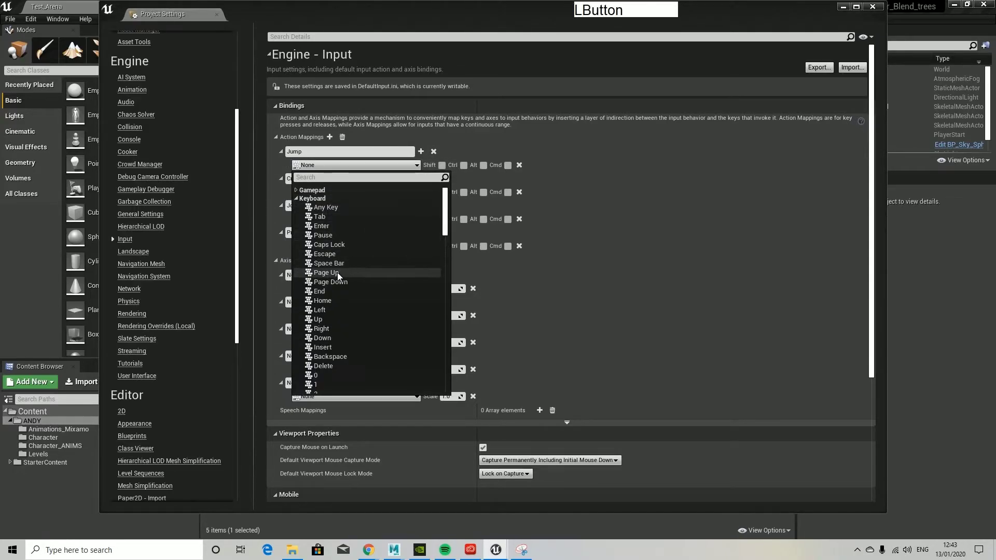
click(329, 263)
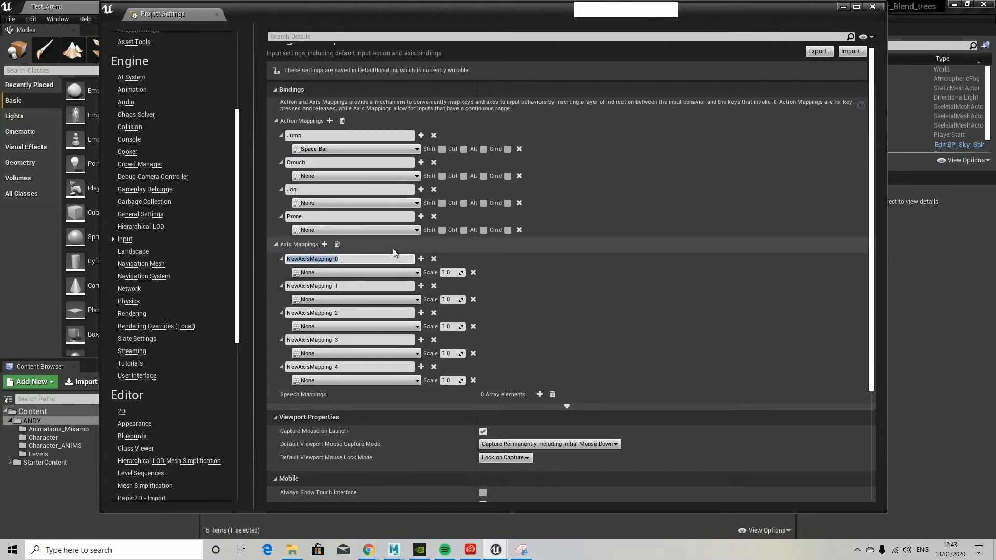
text(MoveForward)
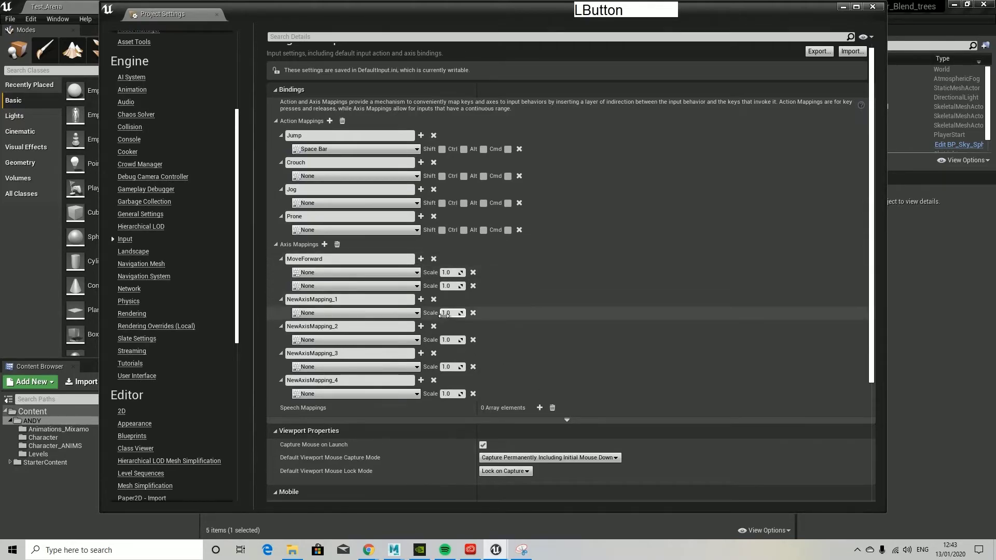
Step: Bind MoveForward to W and S, giving the S binding a scale of -1
click(356, 285)
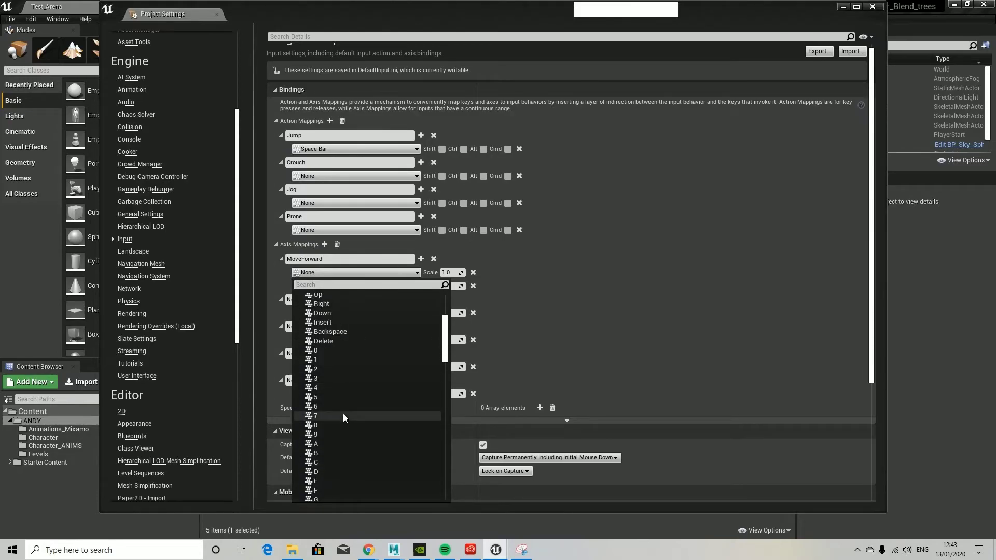
scroll(down, 3)
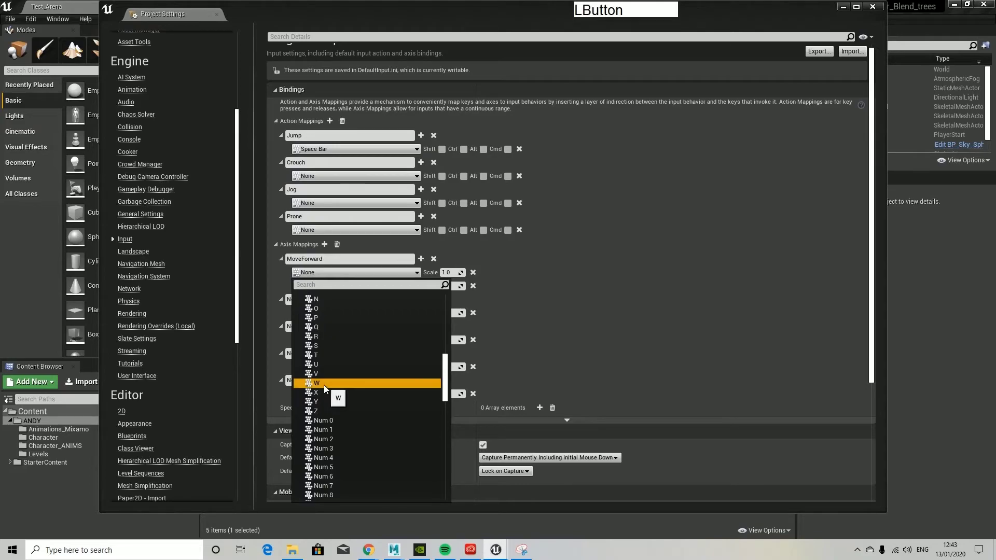
click(317, 383)
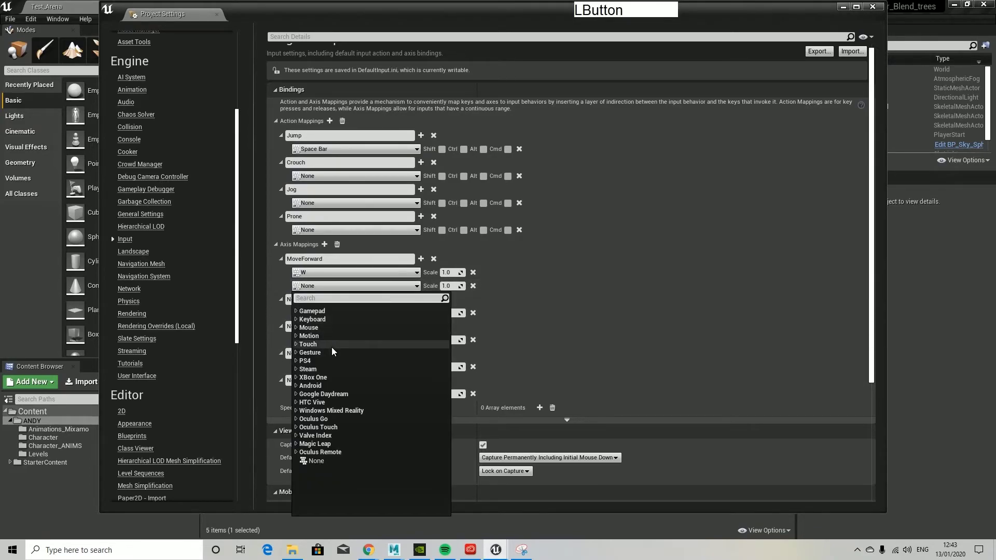
click(312, 318)
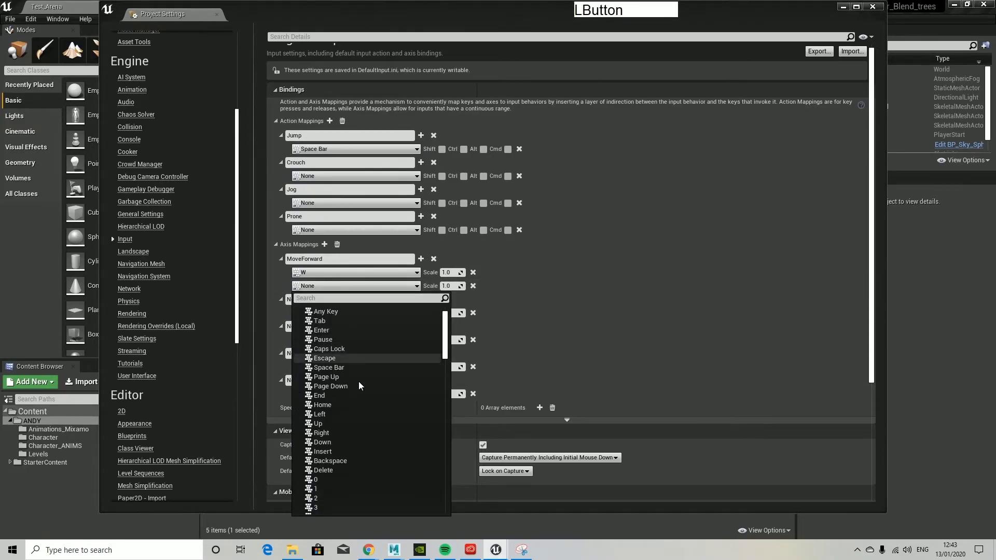
scroll(down, 3)
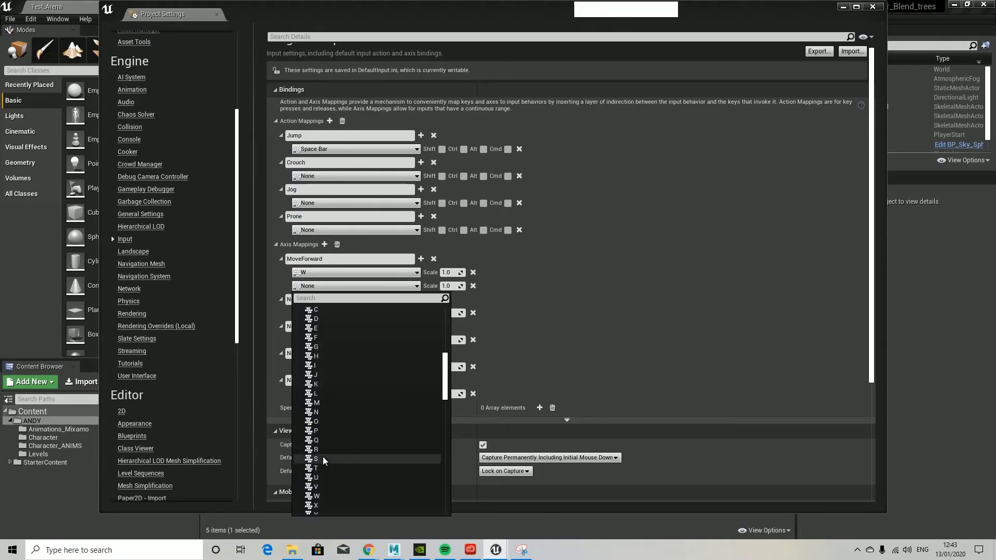
click(316, 458)
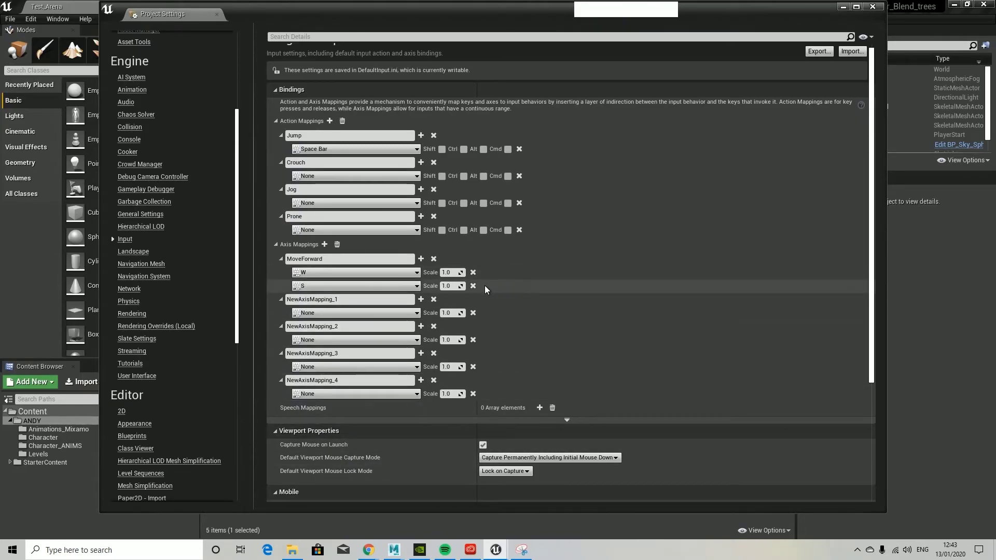
click(452, 286)
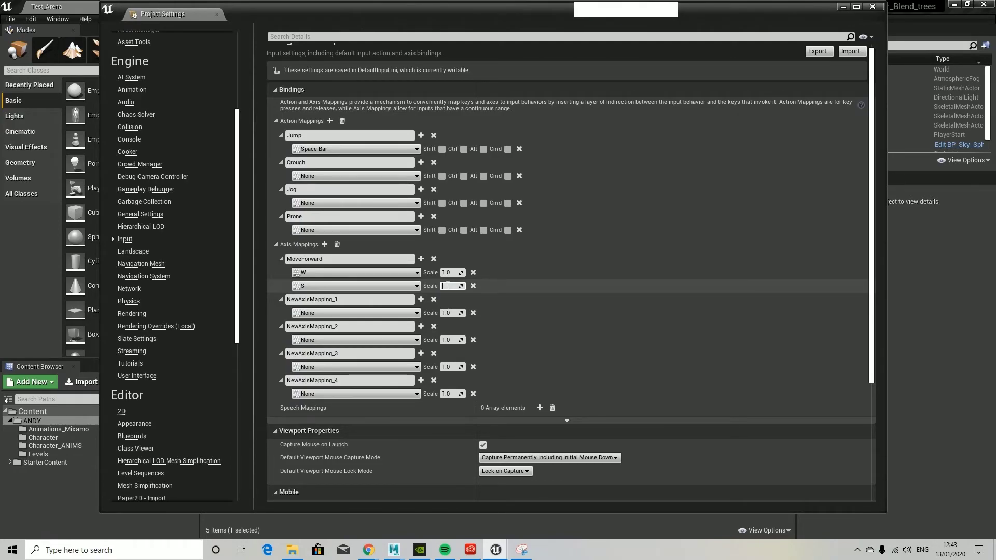
text(-1)
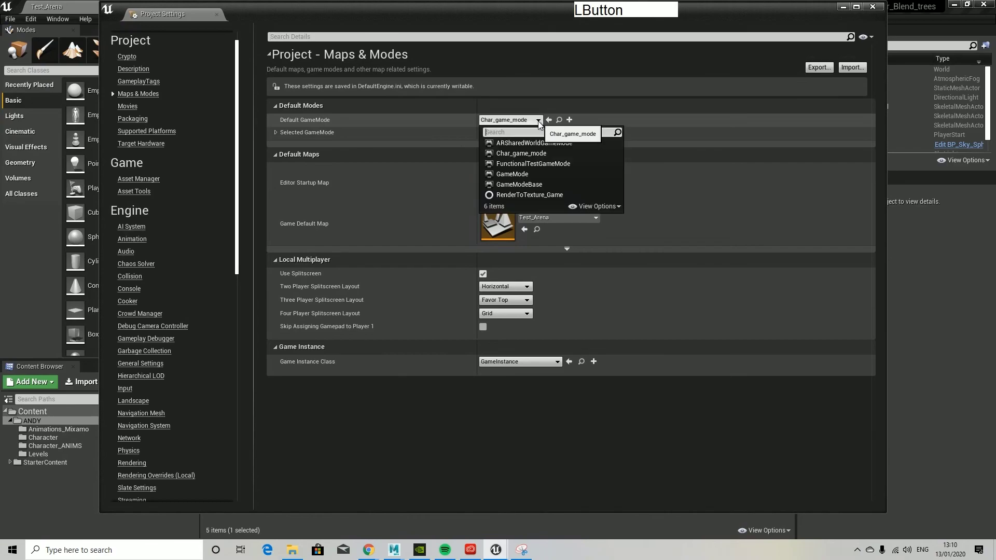
Step: Choose Char_game_mode as the Default GameMode under Maps & Modes
click(521, 153)
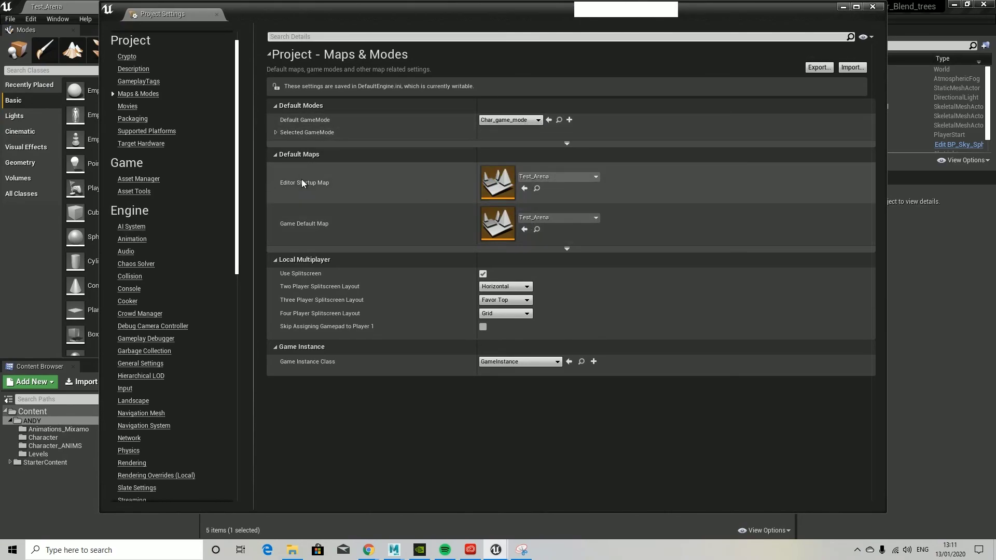
mouse_move(766, 167)
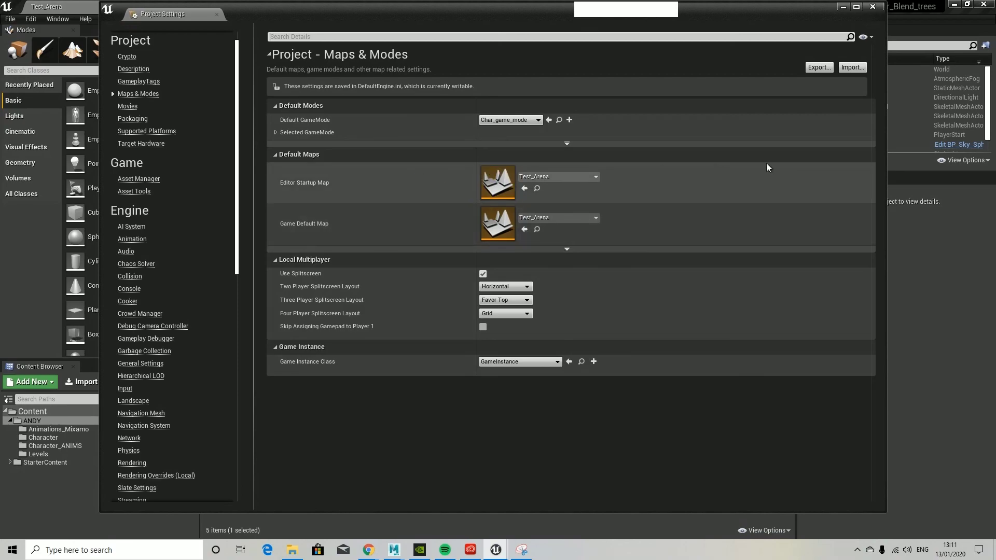
mouse_move(872, 7)
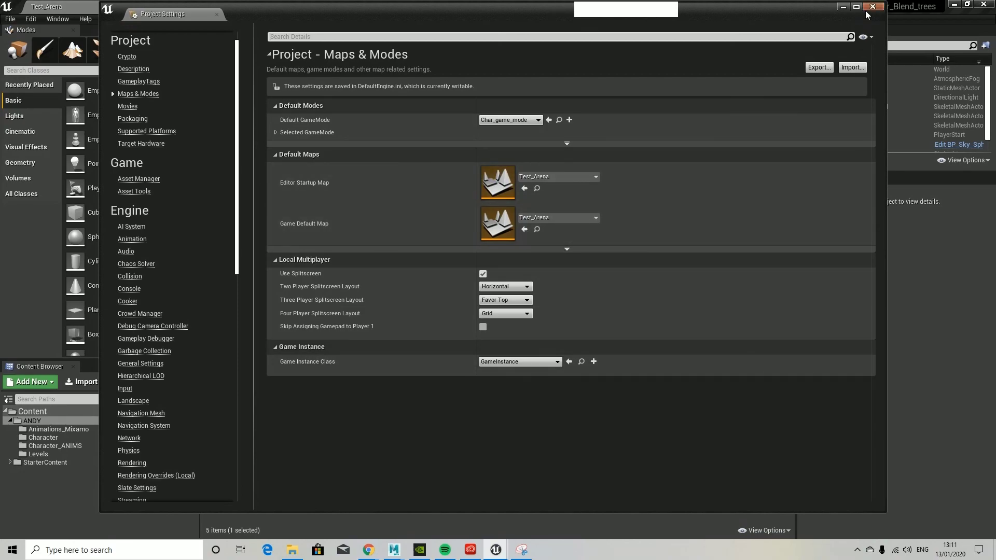